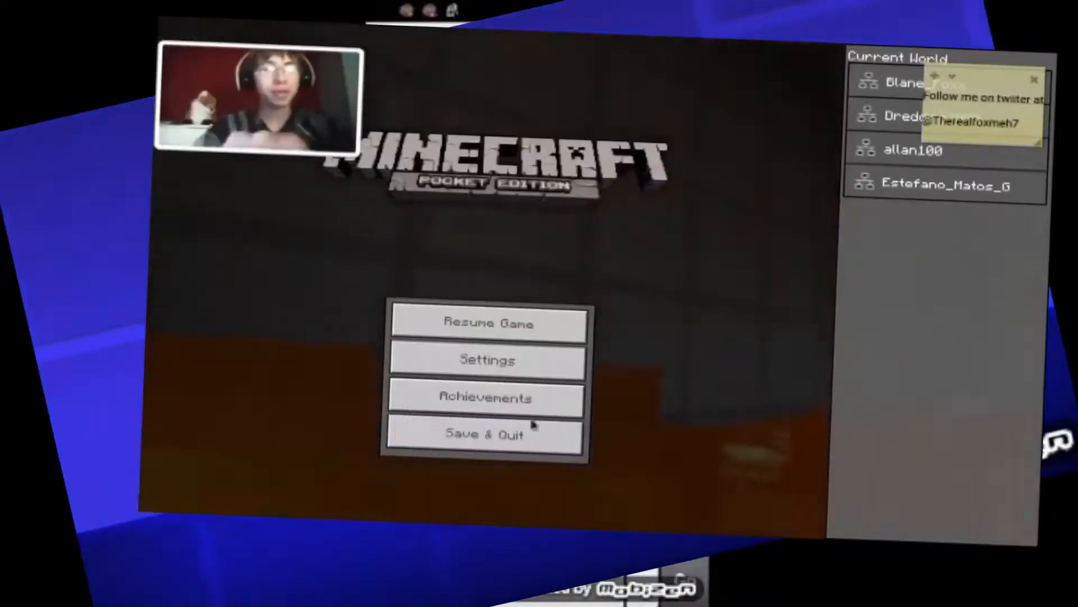
Delete the desktop videos folder permanently, confirming Yes in the Delete Folder dialog.
click(488, 324)
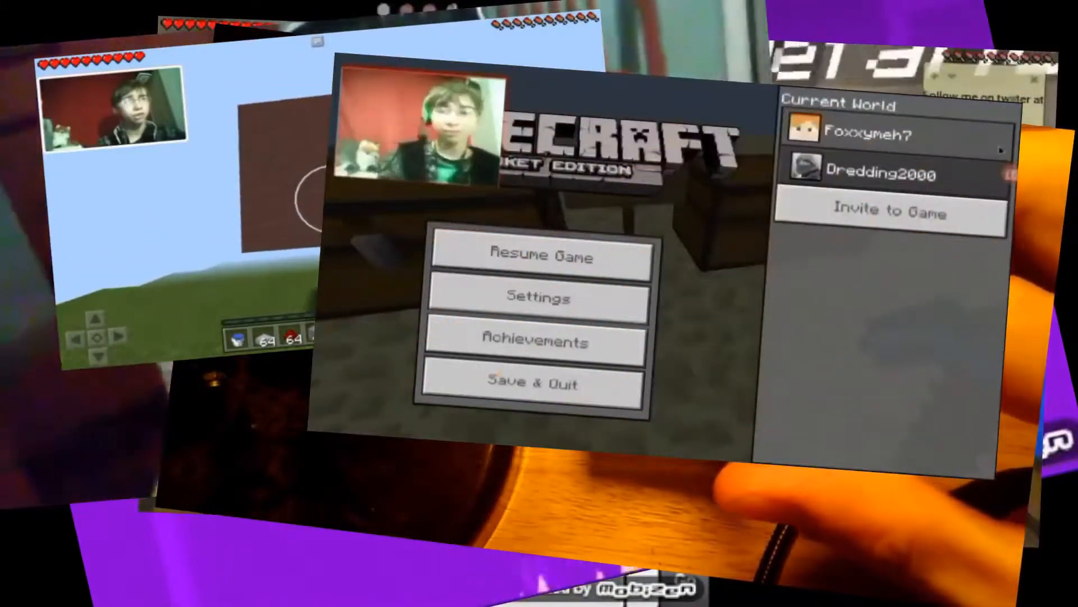
click(538, 255)
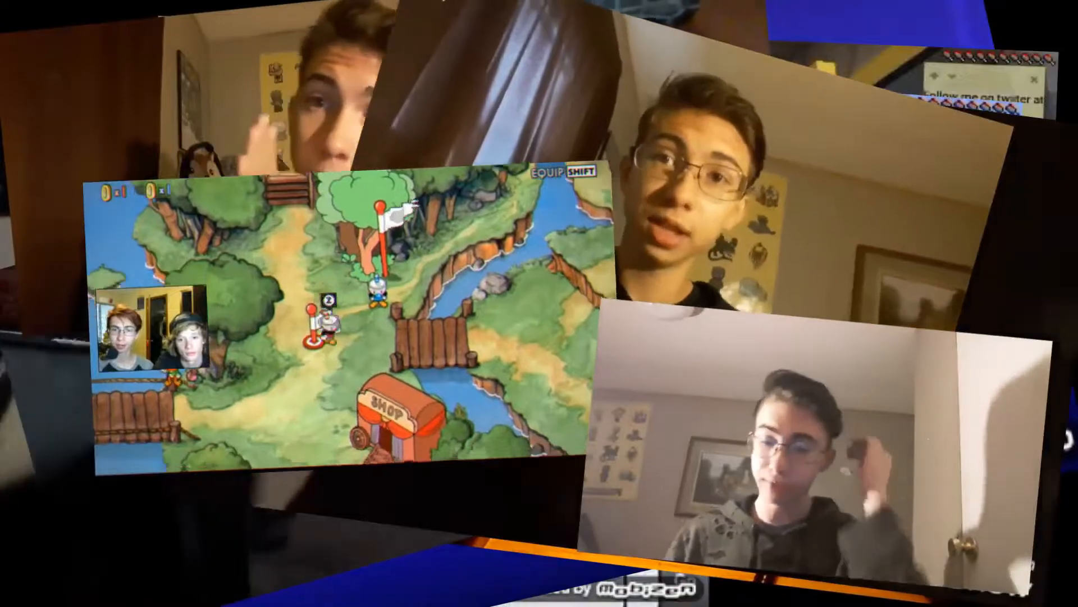
click(538, 303)
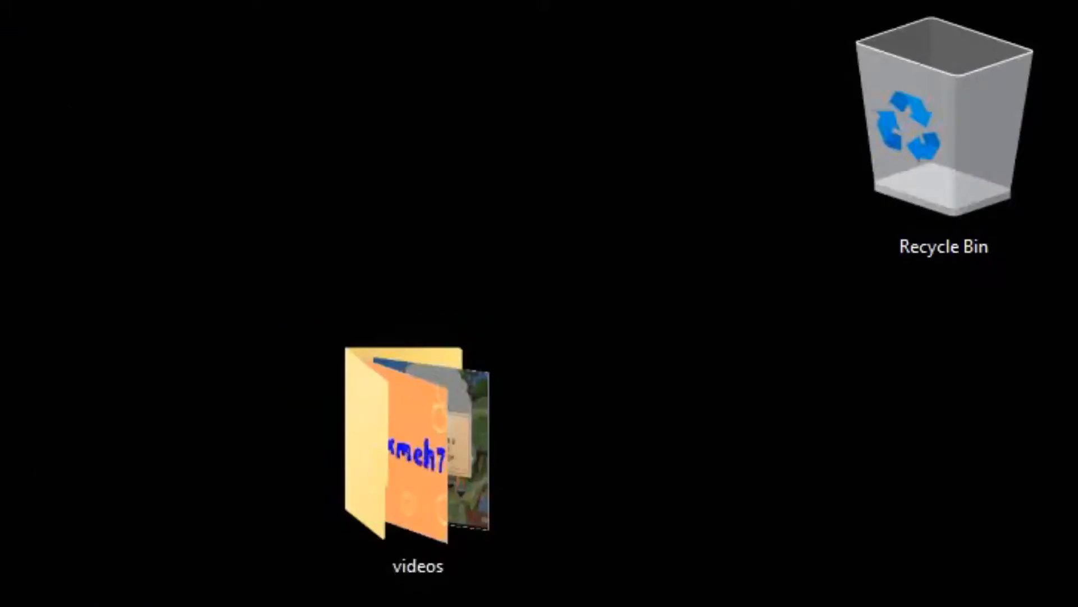
right_click(942, 131)
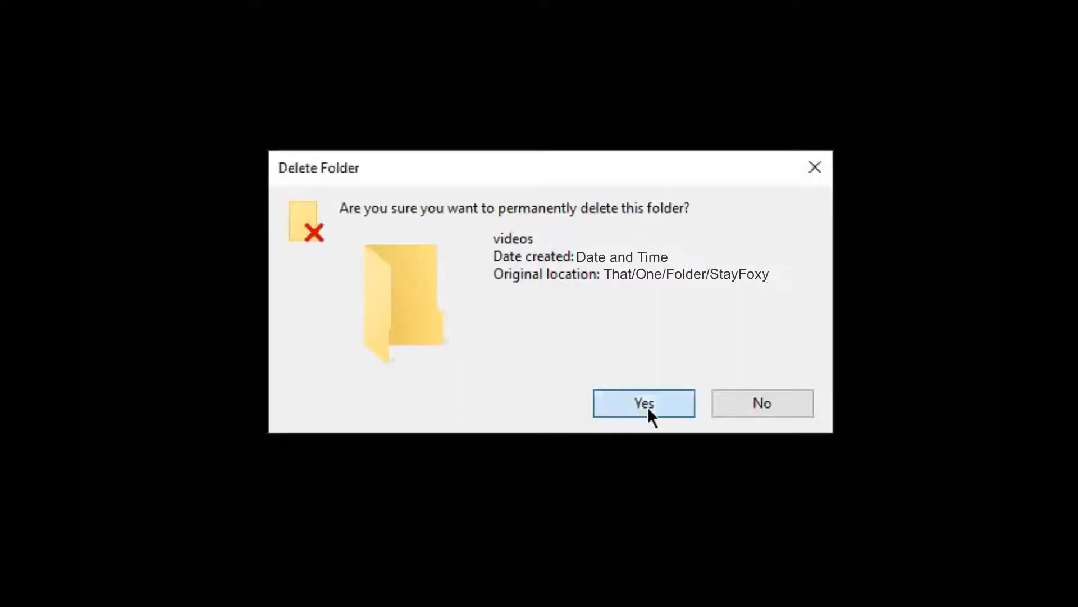
click(643, 403)
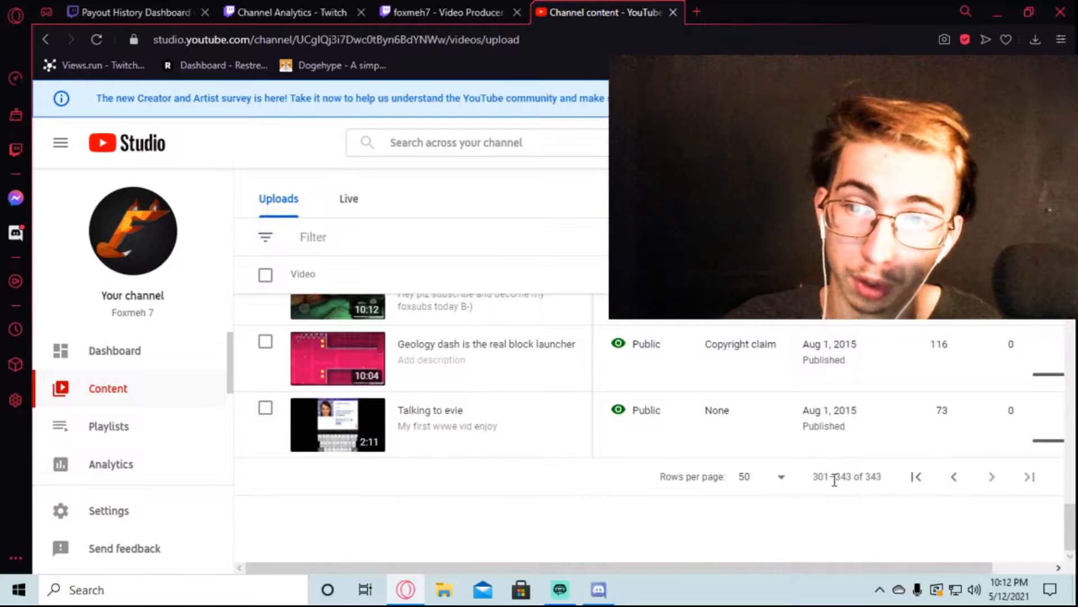
double_click(842, 476)
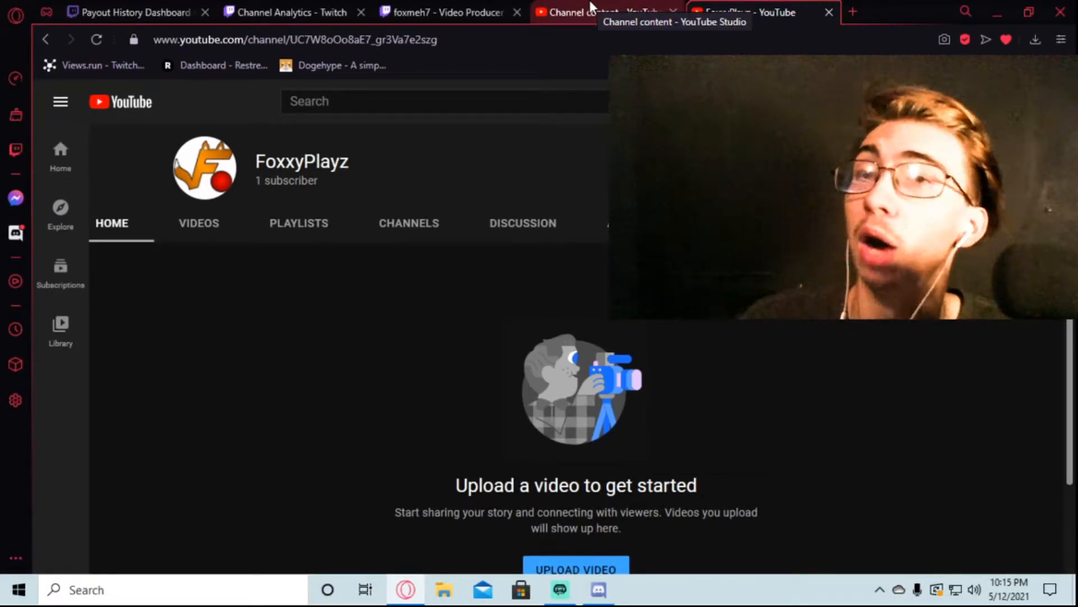
Return from the FoxxyPlayz channel to the Channel content – YouTube Studio tab.
click(606, 12)
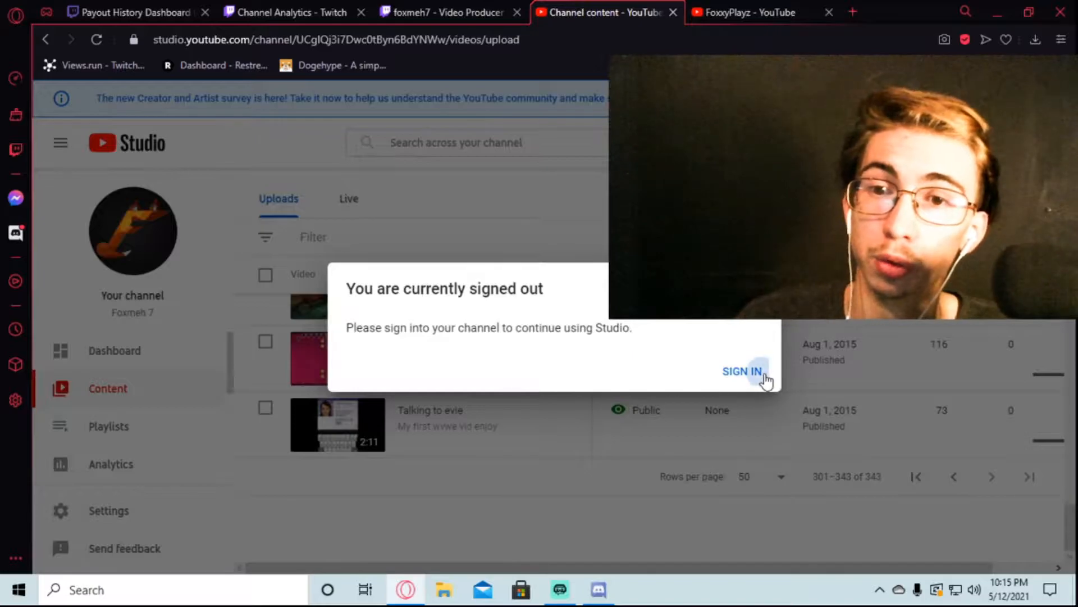
Sign back in, select all 30 uploads, and acknowledge Delete forever is permanent.
click(741, 371)
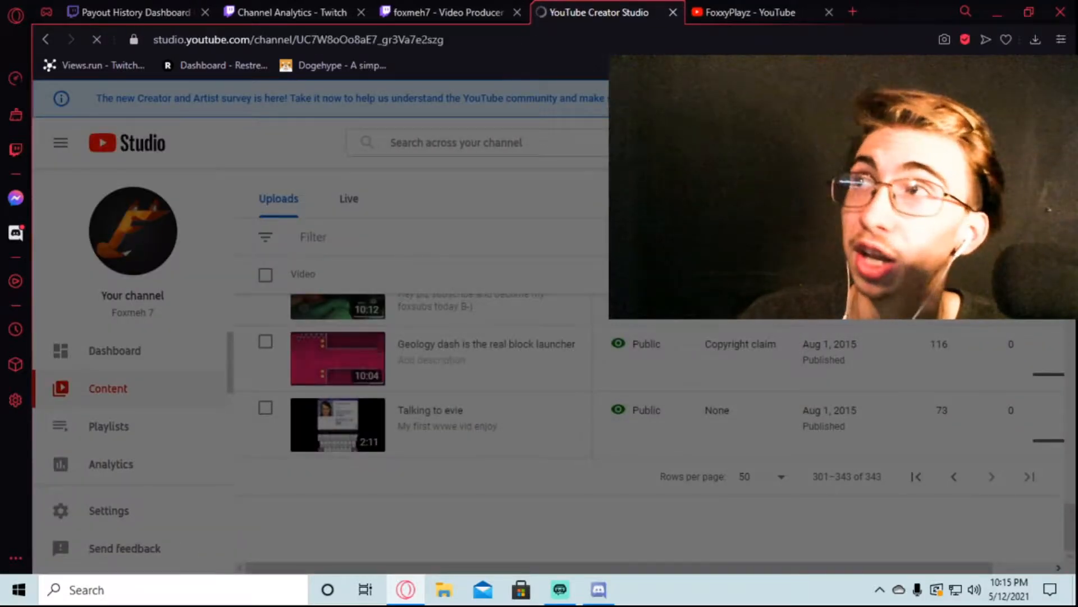
click(114, 350)
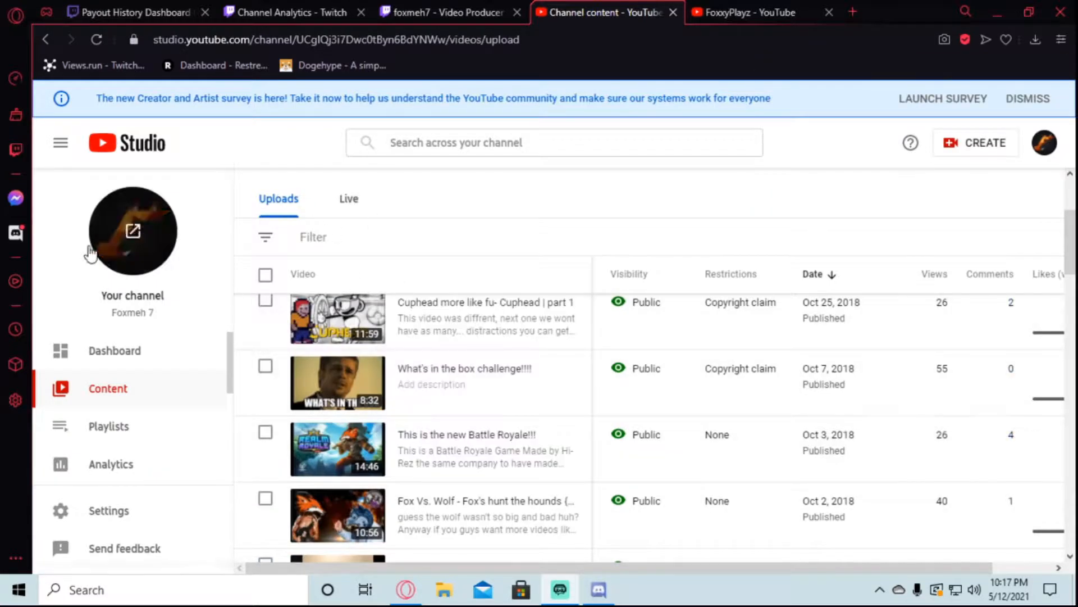
click(266, 275)
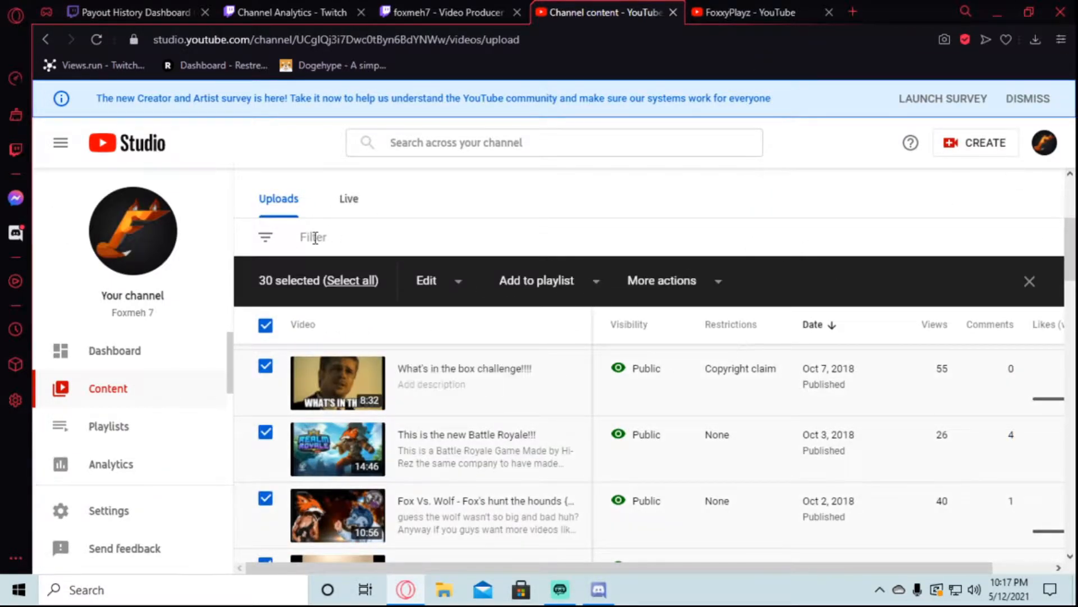
click(661, 280)
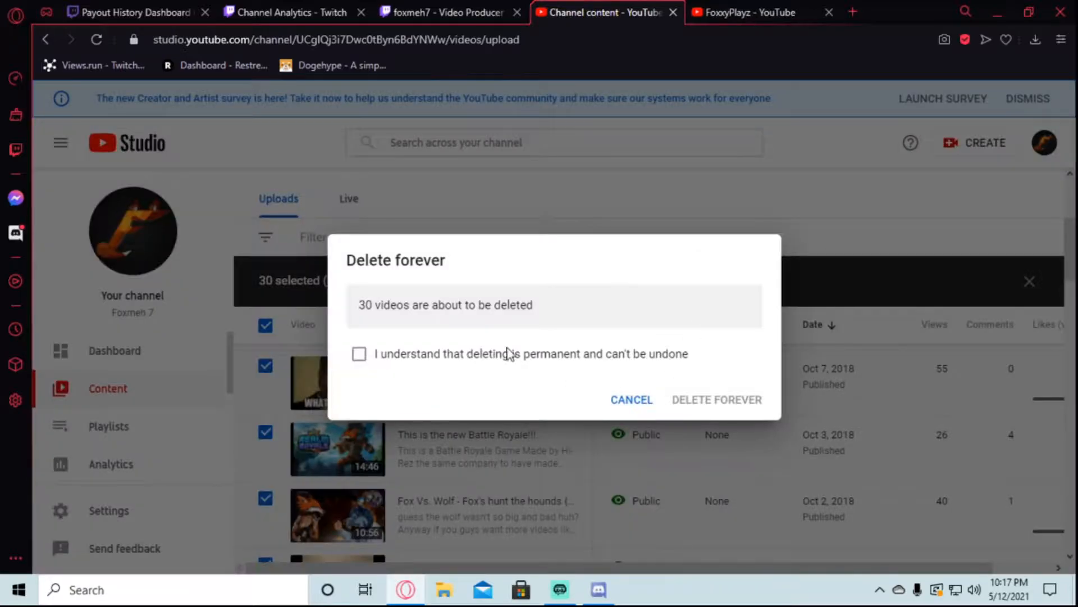
click(716, 399)
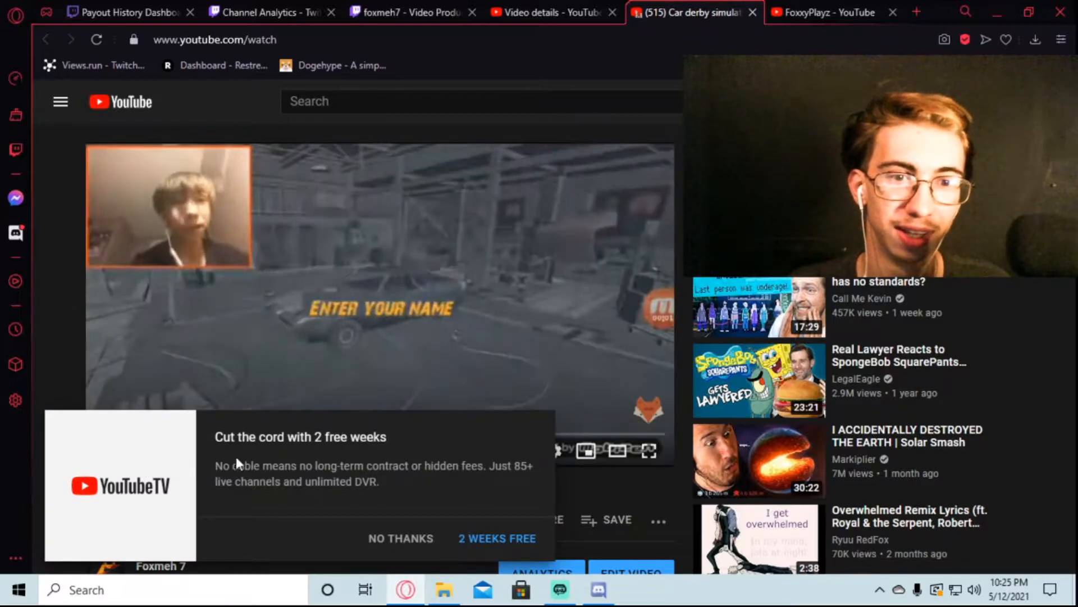
Open the Foxmeh 7 car derby simulator gameplay video on YouTube.
click(400, 538)
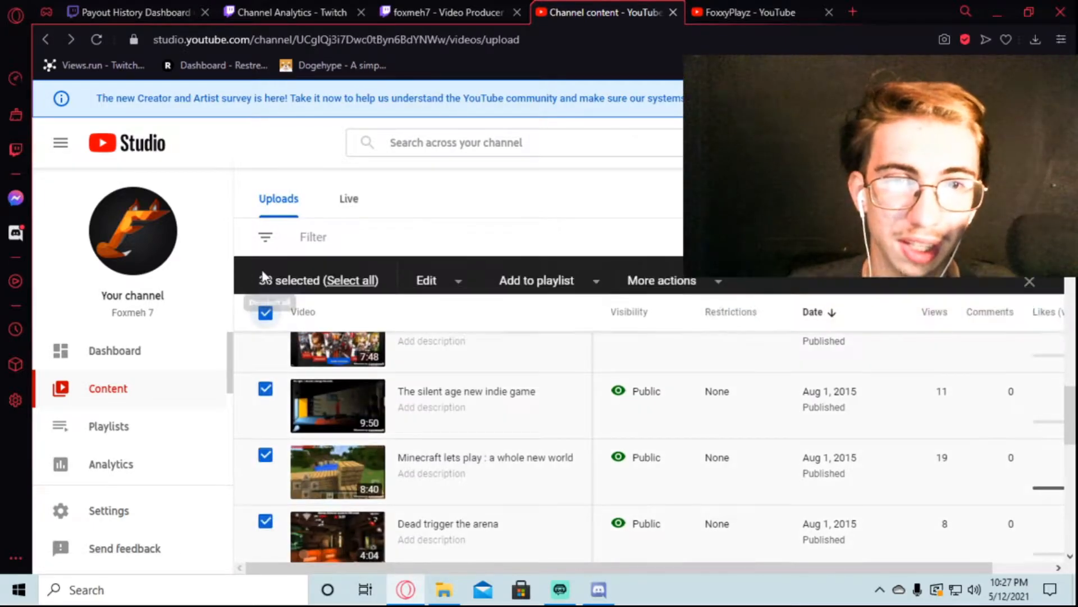
Delete the 33 selected 2015 uploads forever, ticking the can't-be-undone confirmation.
click(662, 280)
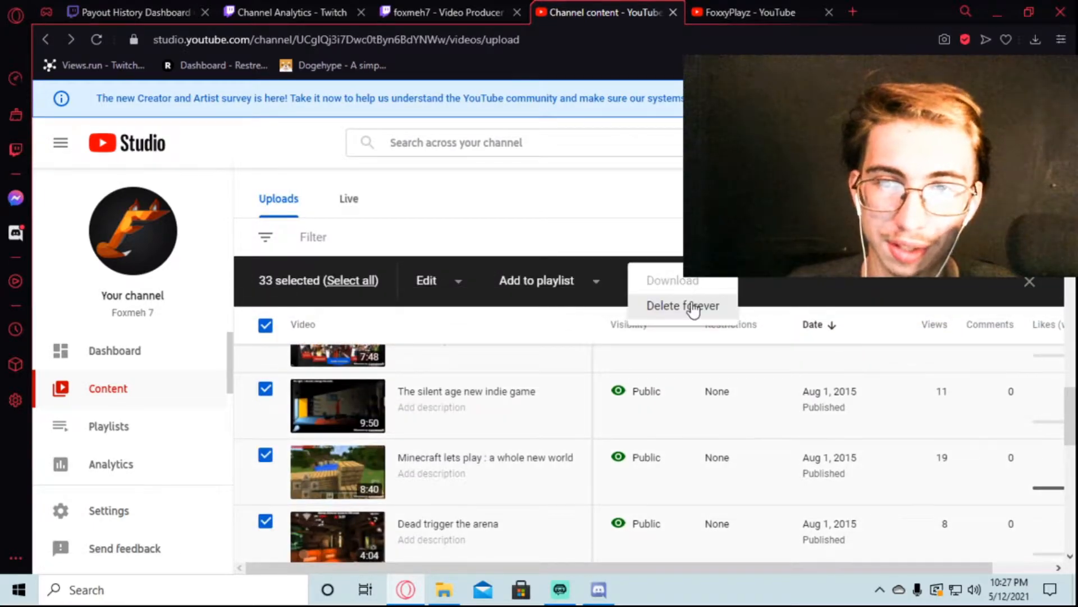
click(681, 306)
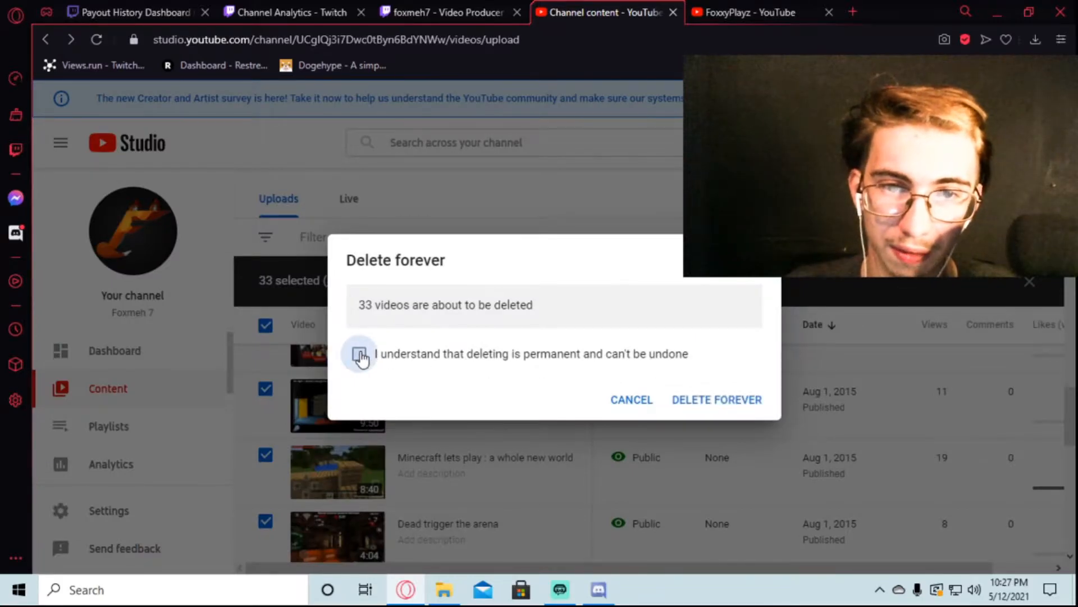
click(716, 399)
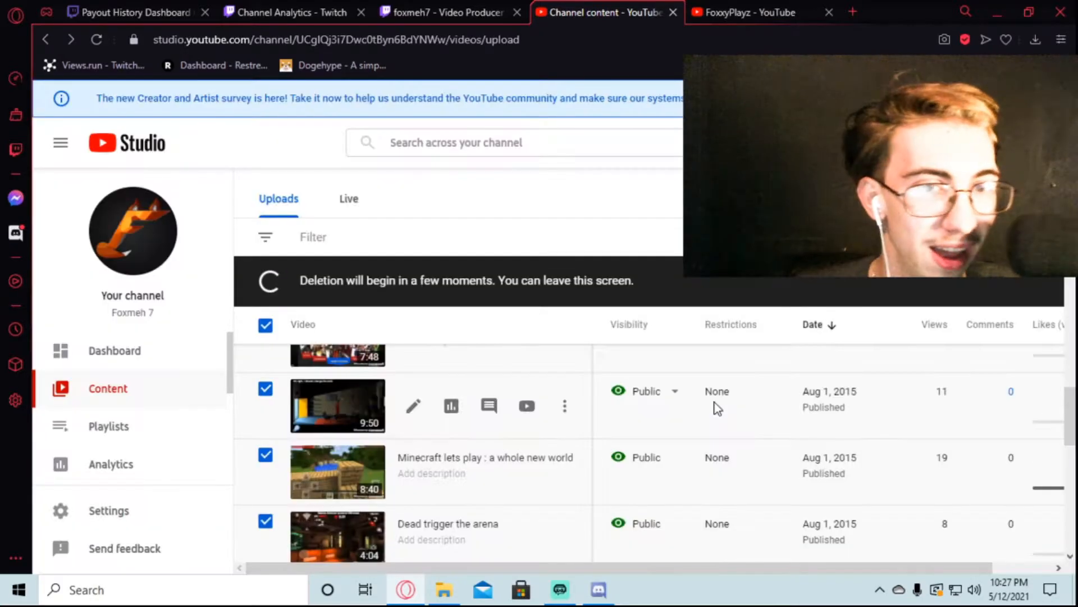